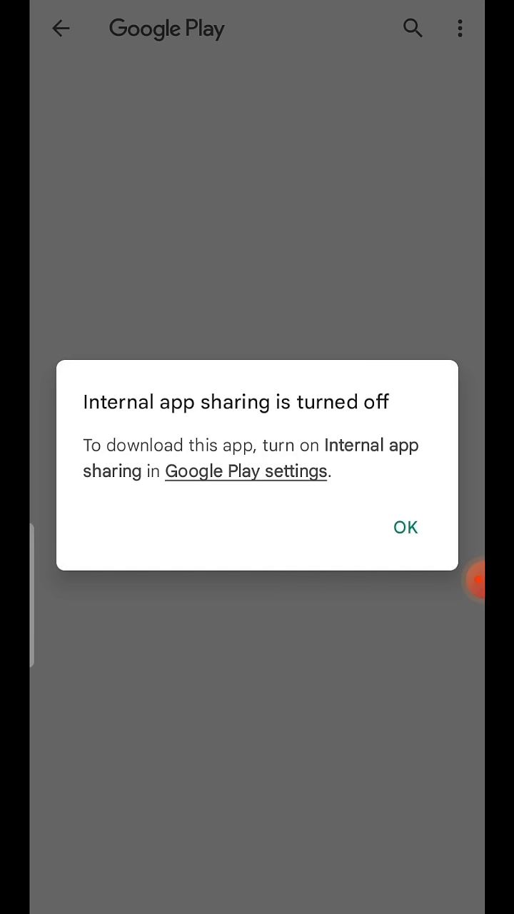
Dismiss the 'Internal app sharing is turned off' notice with OK.
{"action": "left_click", "coordinate": [405, 527]}
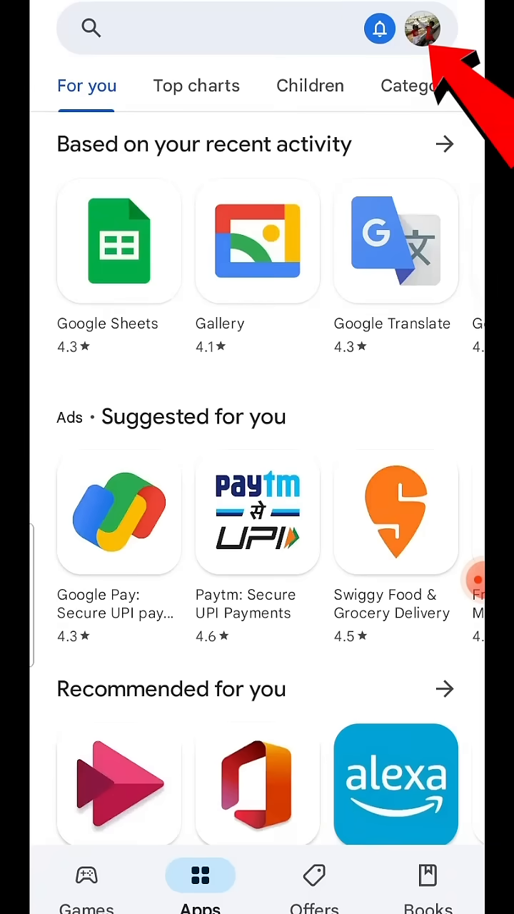
Open Play Store Settings from the profile menu and expand About to show the version.
{"action": "left_click", "coordinate": [420, 28]}
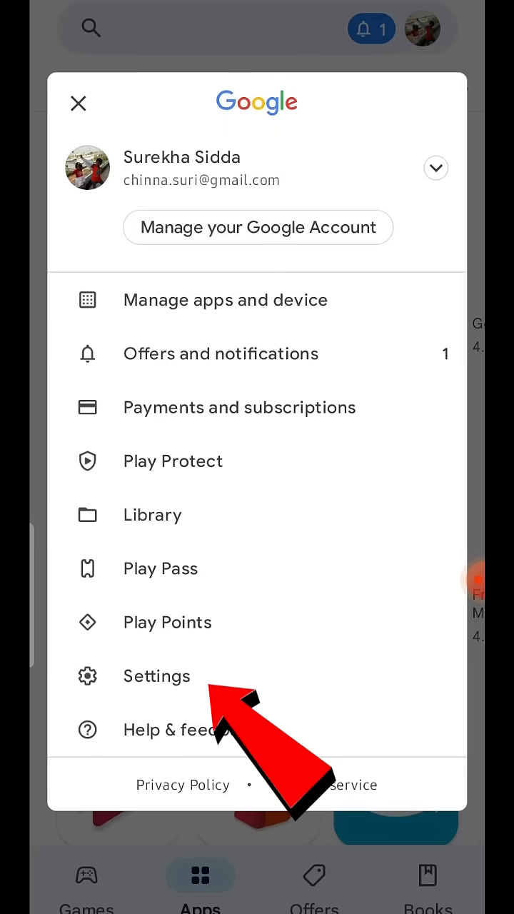
{"action": "left_click", "coordinate": [156, 675]}
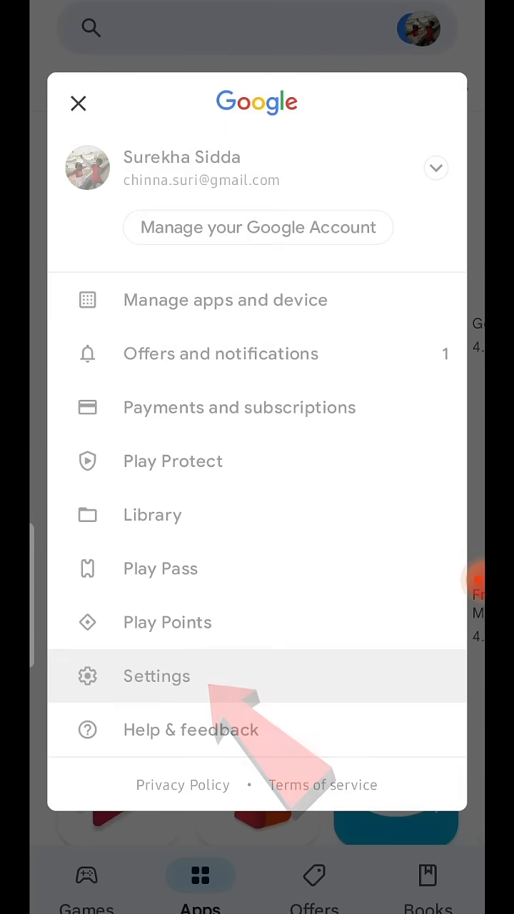
{"action": "left_click", "coordinate": [157, 676]}
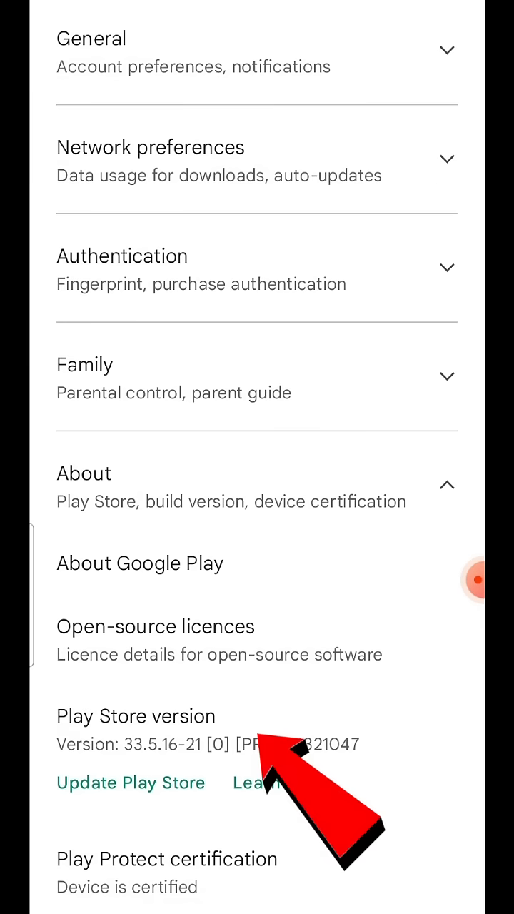
Repeatedly tap 'Play Store version' to unlock developer mode.
{"action": "left_click", "coordinate": [135, 716]}
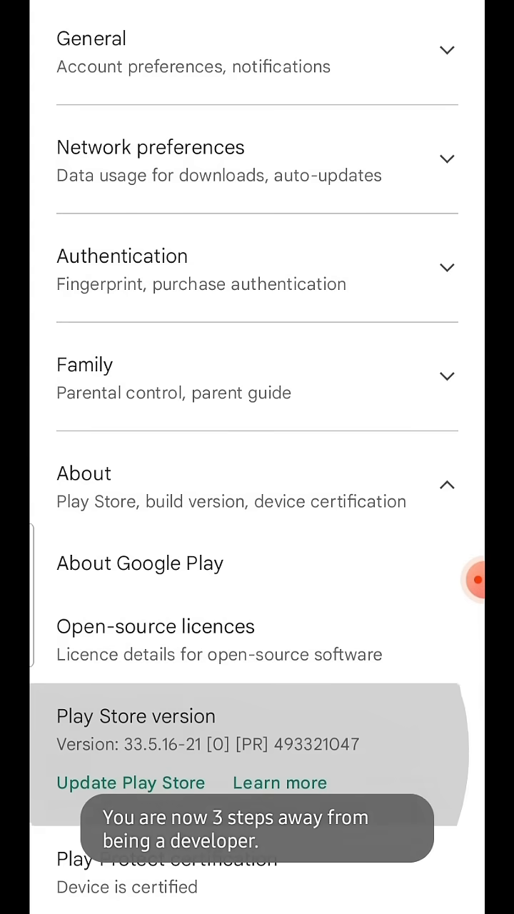
{"action": "left_click", "coordinate": [135, 717]}
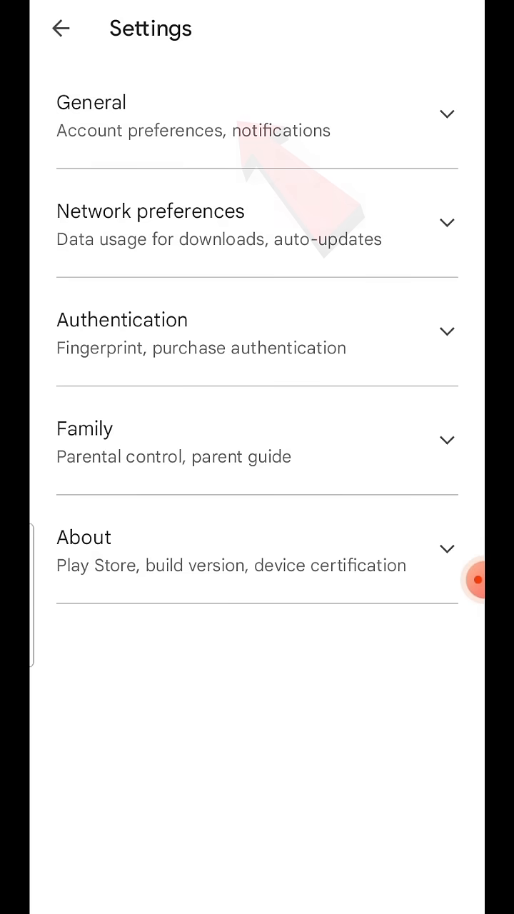
Switch on Internal app sharing under General and confirm with 'Turn on'.
{"action": "left_click", "coordinate": [91, 102]}
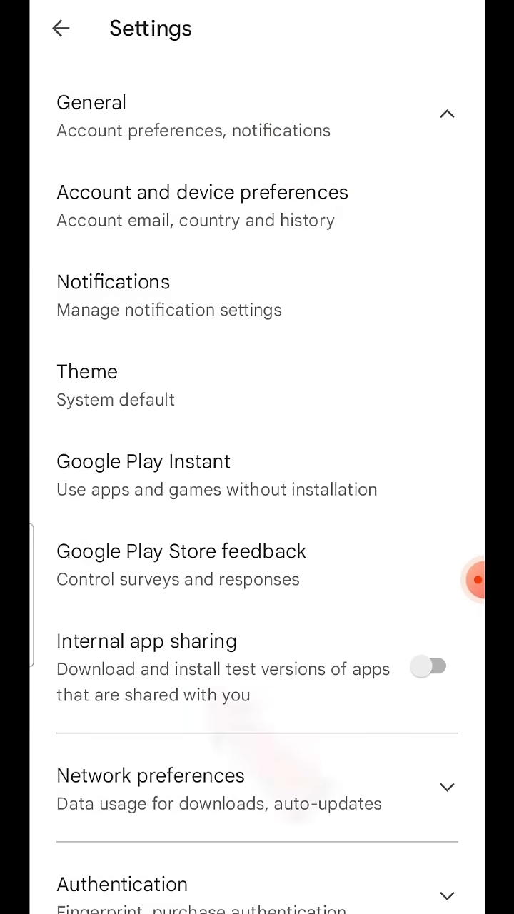
{"action": "left_click", "coordinate": [428, 666]}
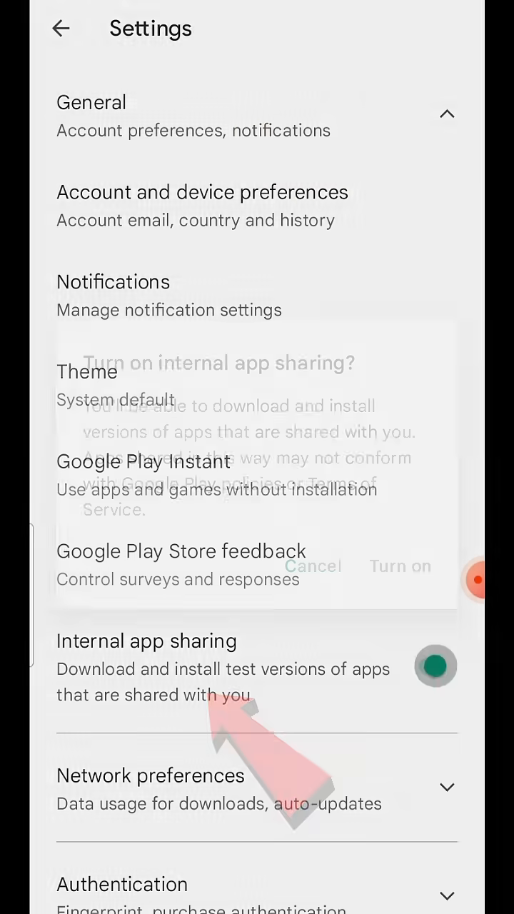
{"action": "left_click", "coordinate": [400, 566]}
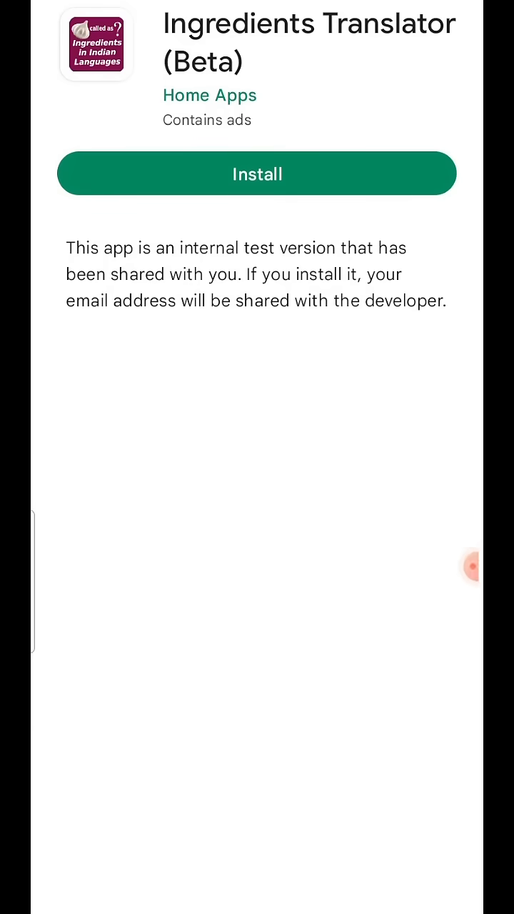
Install the Ingredients Translator (Beta) app and confirm the internally shared app install.
{"action": "left_click", "coordinate": [257, 173]}
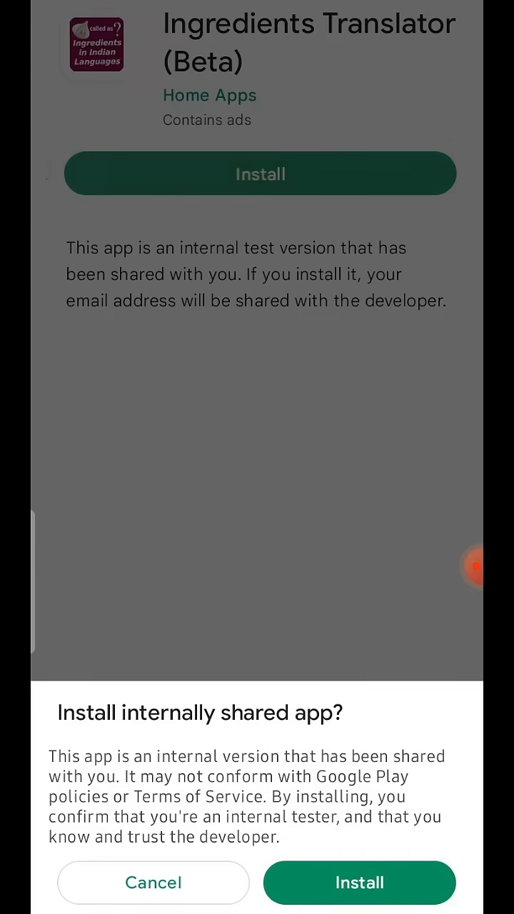
{"action": "left_click", "coordinate": [360, 883]}
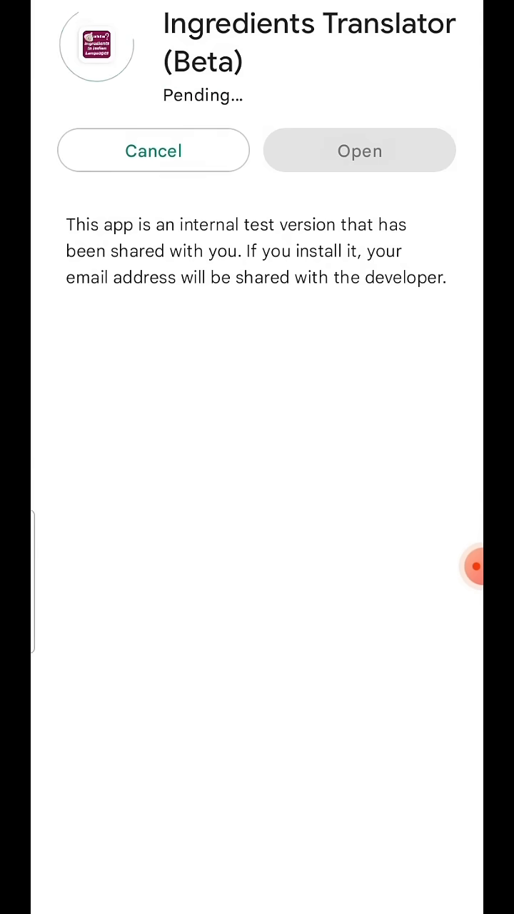